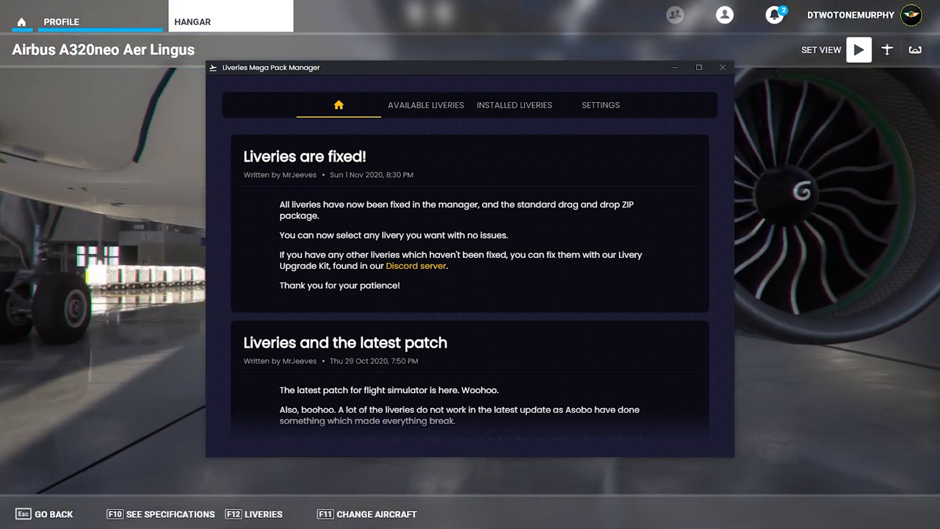
Collapse the Airbus A320neo entry and browse the full aircraft list with per-aircraft livery counts.
left_click(426, 104)
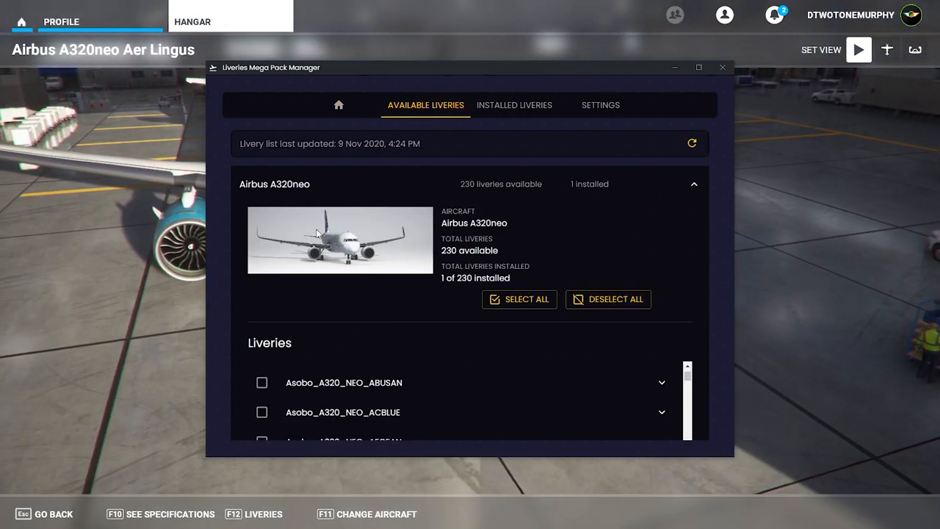
left_click(694, 183)
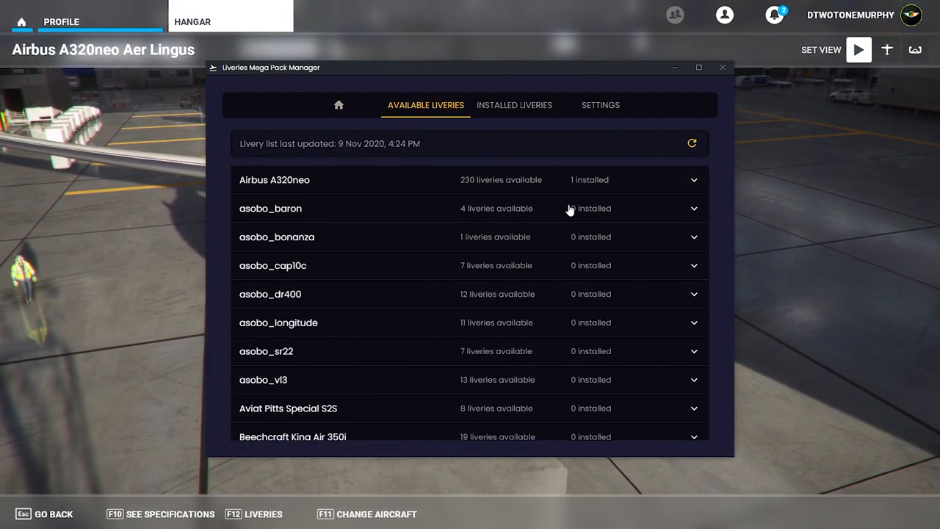
scroll("down", 3)
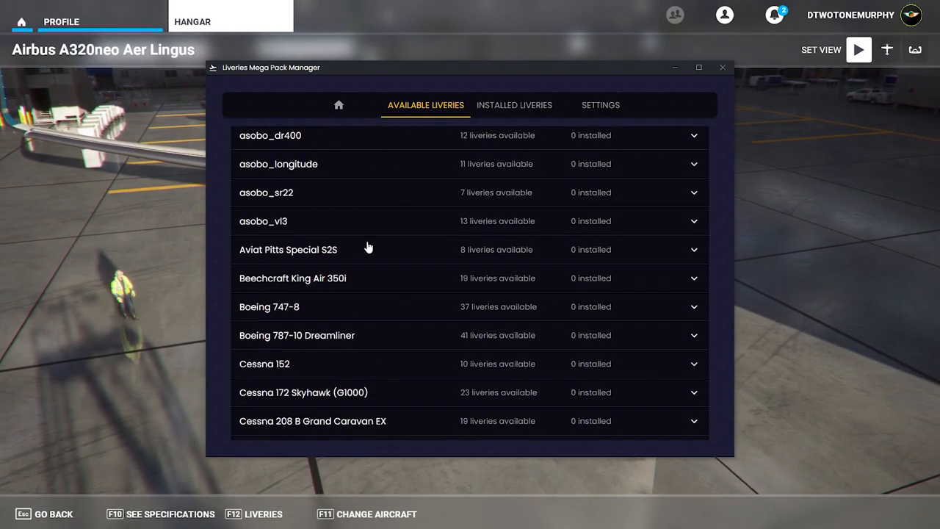
scroll("down", 3)
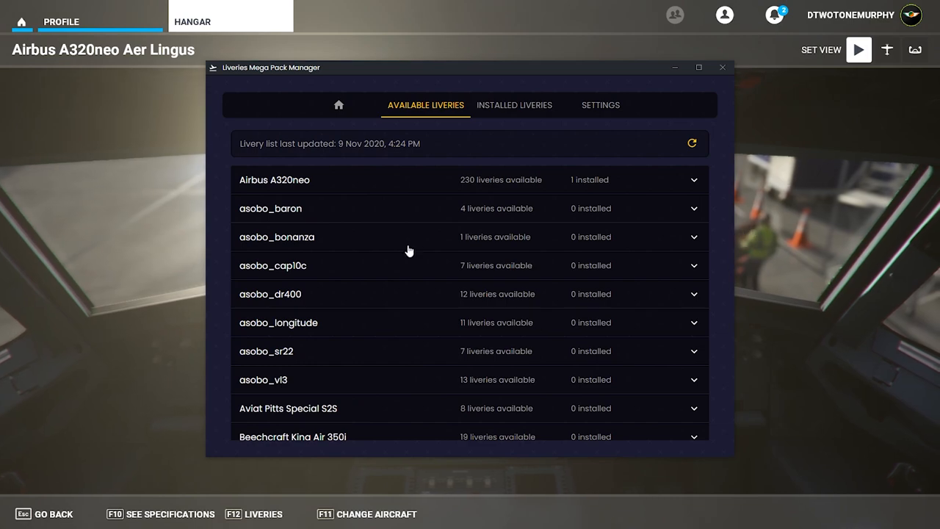
Expand asobo_bonanza and Airbus A320neo, then preview the installed Asobo_A320_NEO_AERLINGUS livery.
left_click(693, 237)
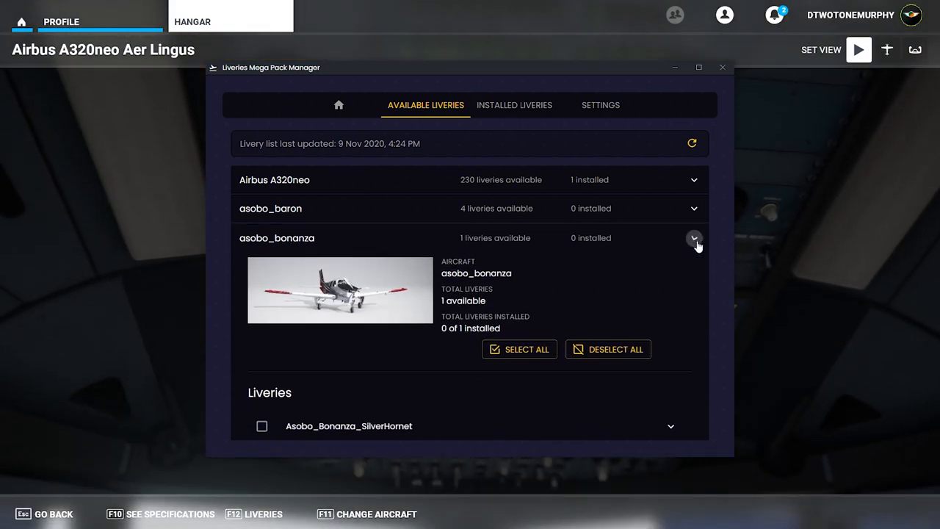
left_click(693, 179)
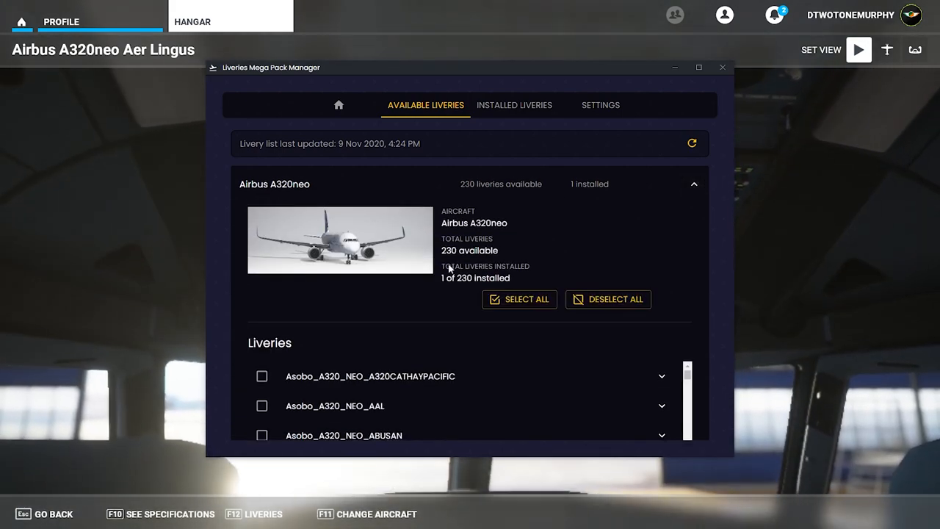
scroll("down", 3)
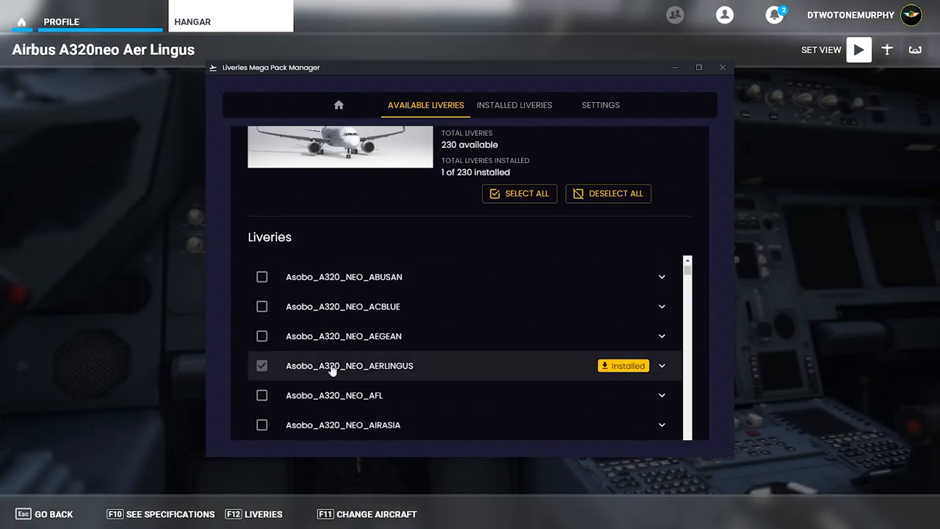
left_click(661, 364)
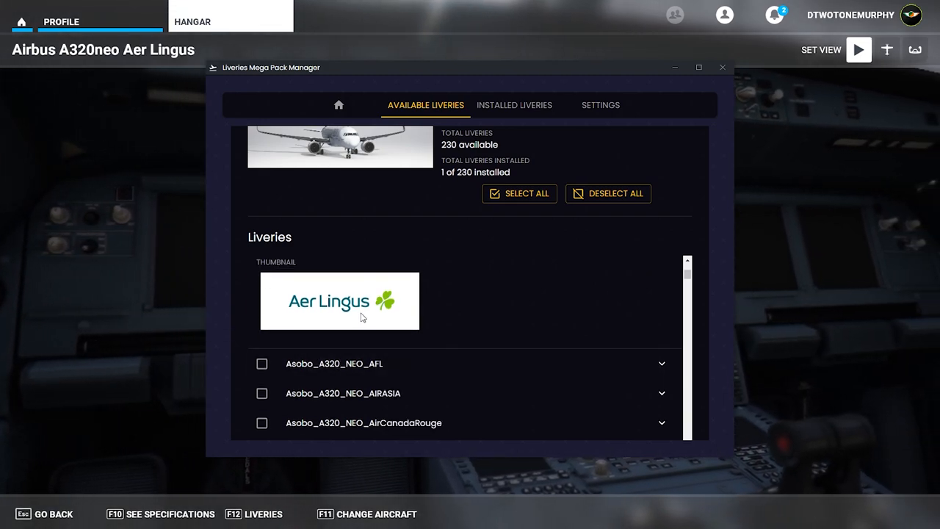
mouse_move(570, 114)
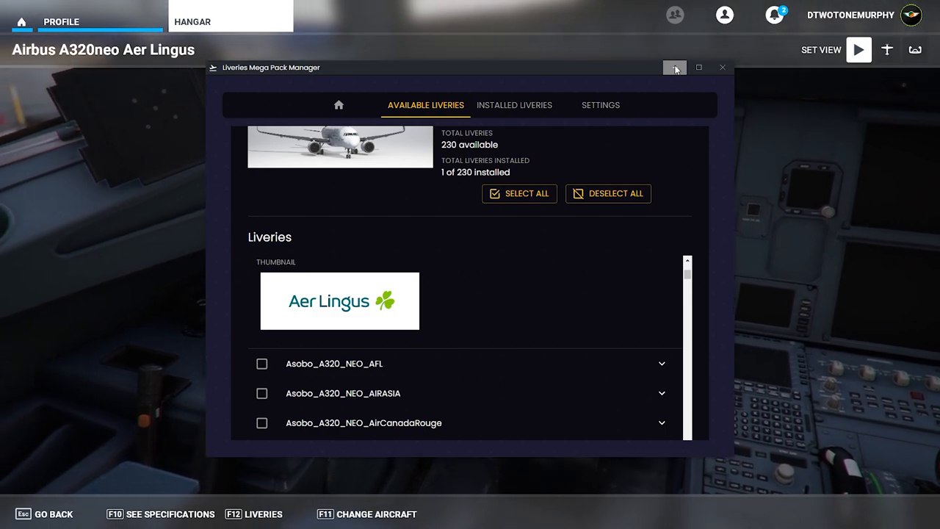
Minimise the livery manager to reveal the SimToolkitPro dashboard.
left_click(674, 67)
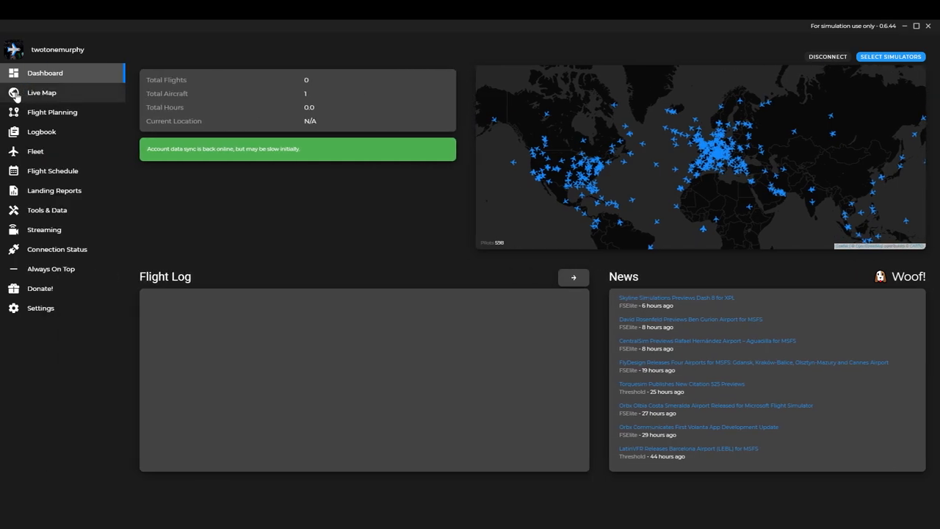
Show the live traffic map in a dark map style with the sidebar page names expanded.
left_click(41, 93)
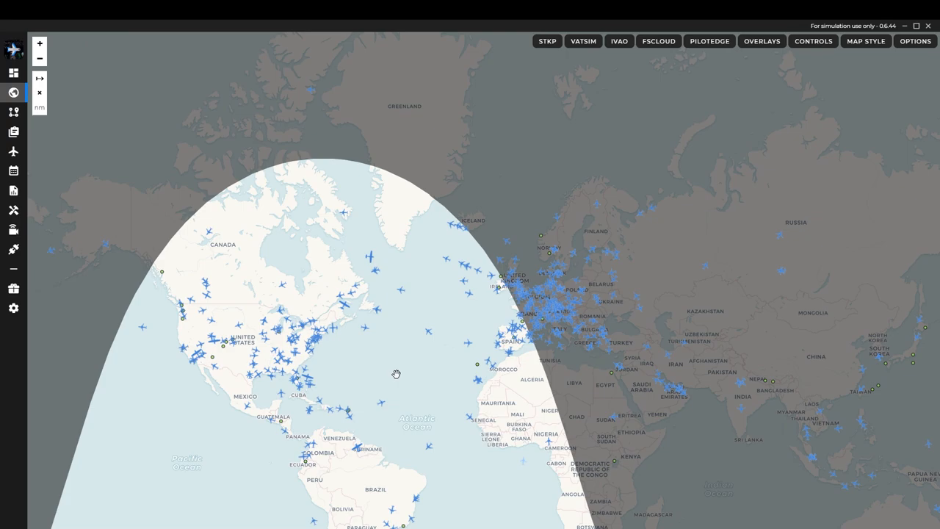
mouse_move(453, 174)
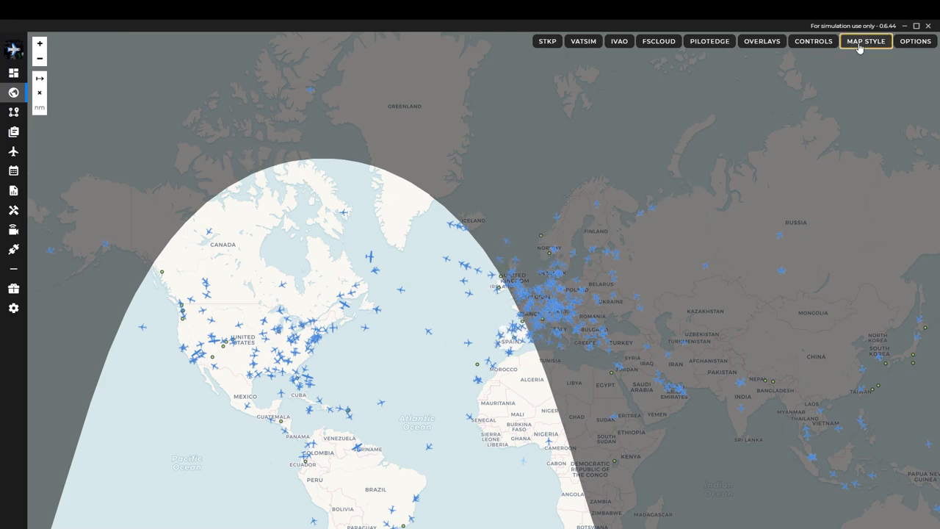
left_click(866, 41)
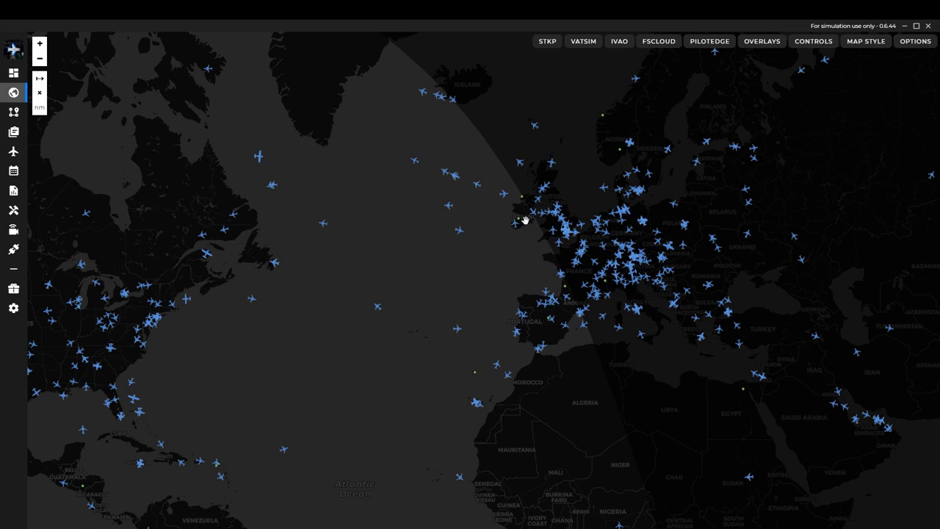
mouse_move(476, 272)
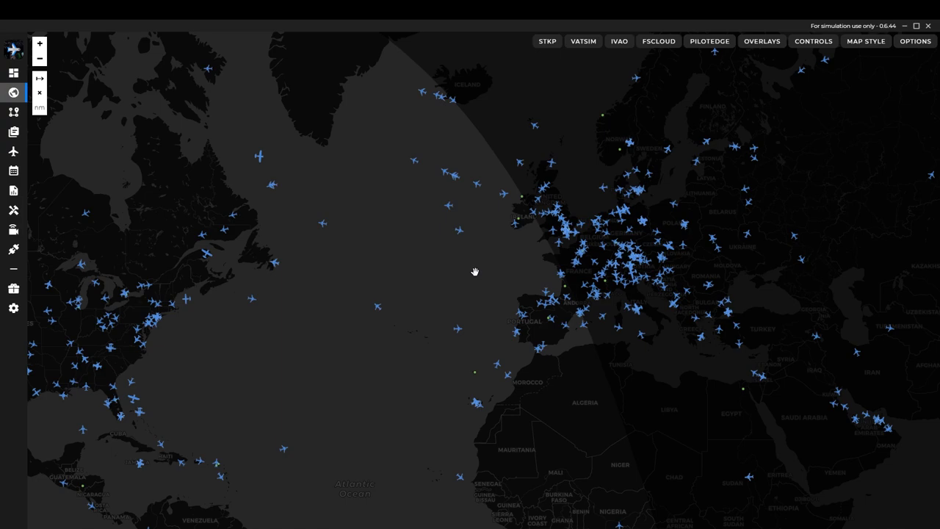
mouse_move(617, 152)
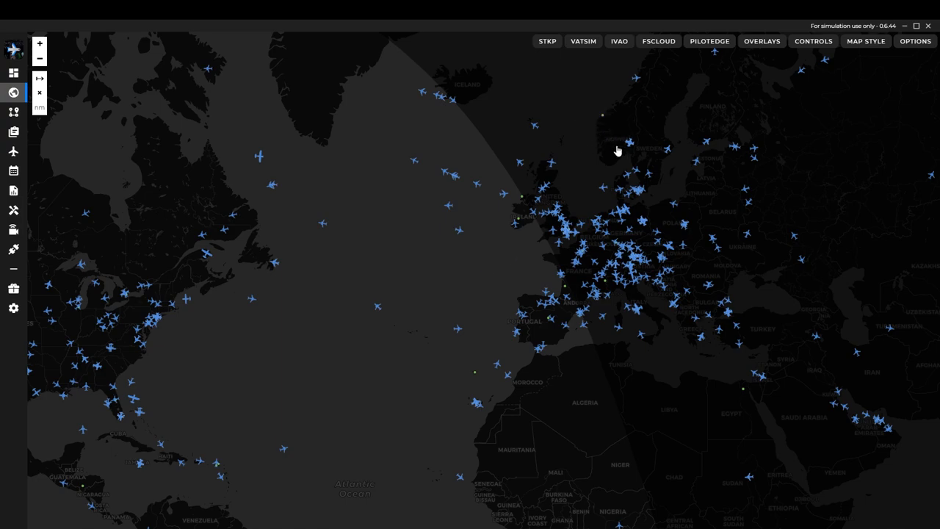
left_click(13, 50)
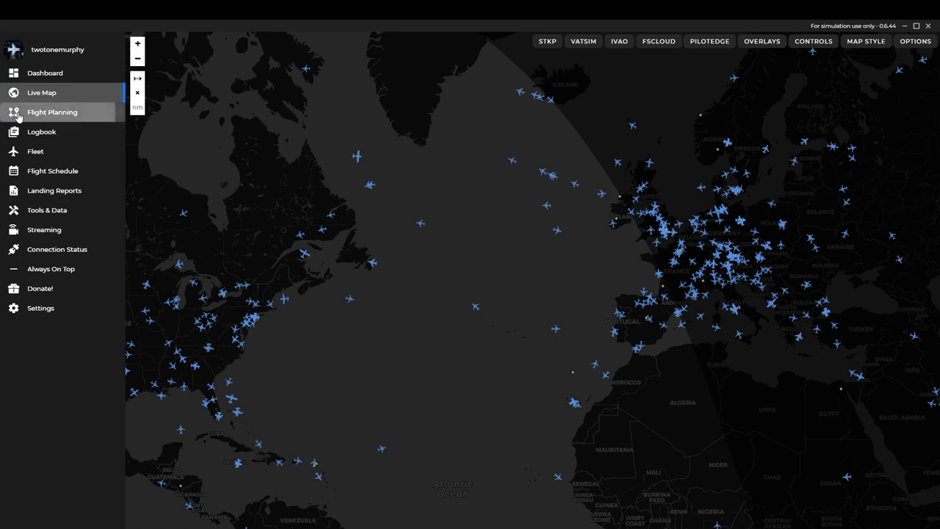
Switch to the Flight Planning page from the sidebar.
left_click(53, 112)
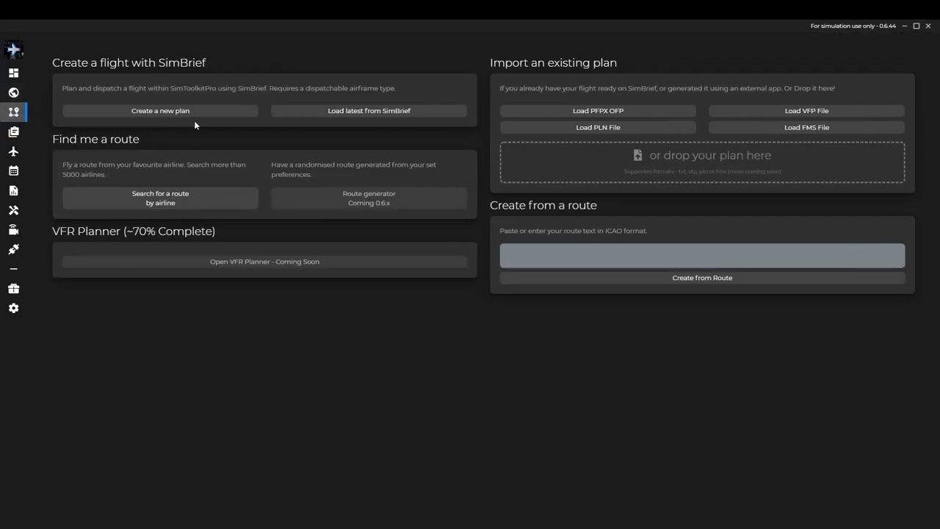
mouse_move(230, 120)
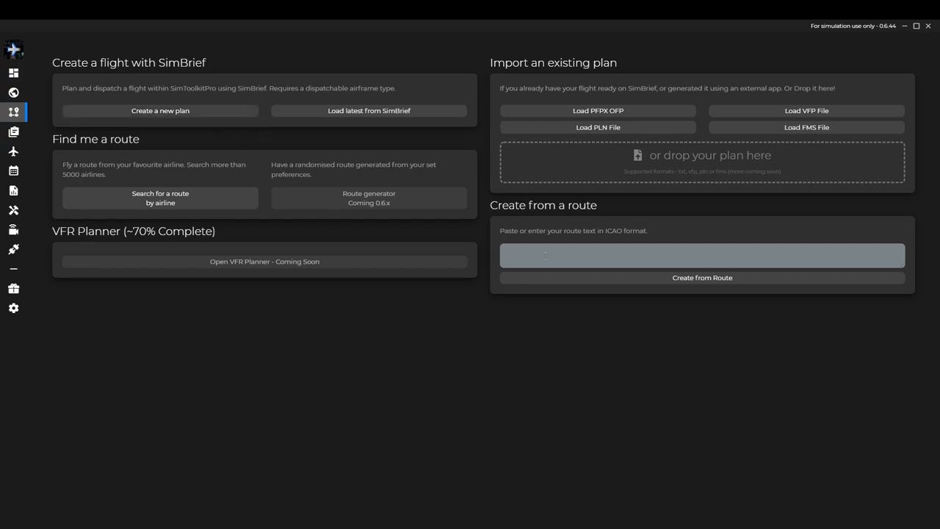
mouse_move(160, 198)
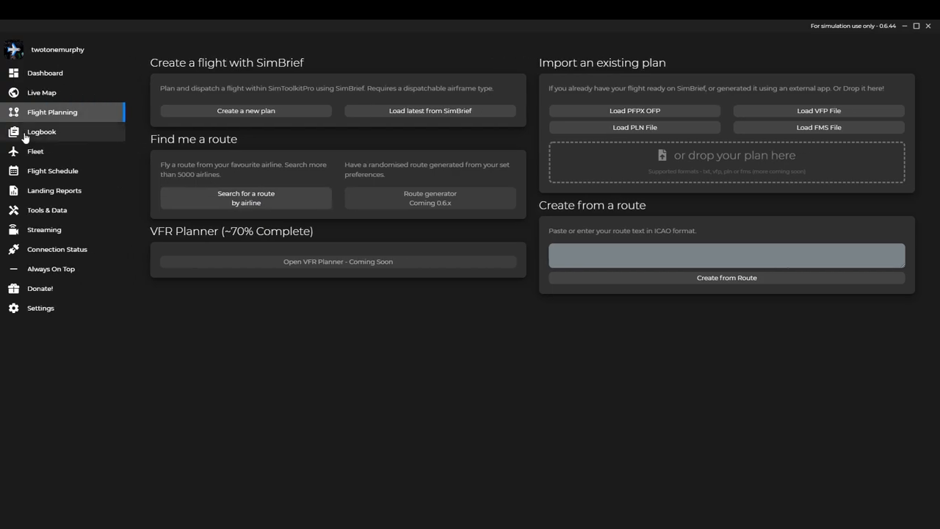
mouse_move(59, 149)
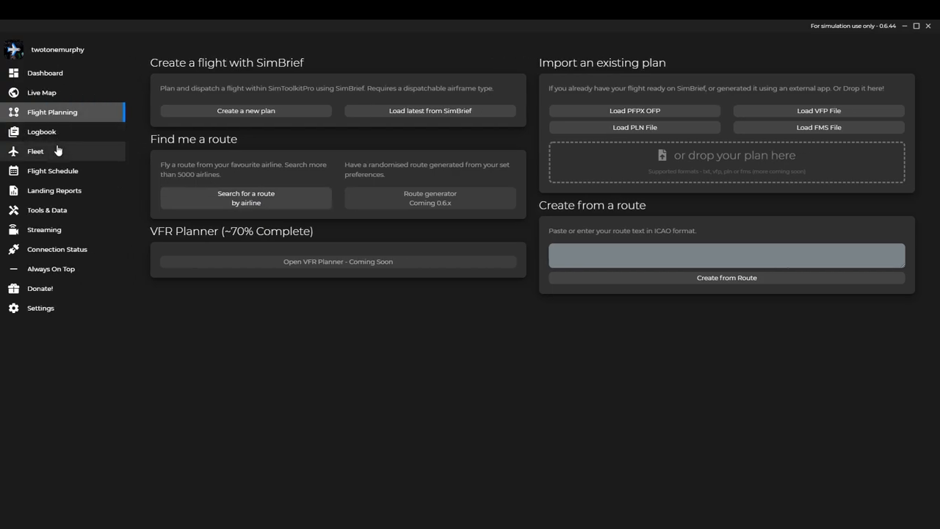
mouse_move(53, 191)
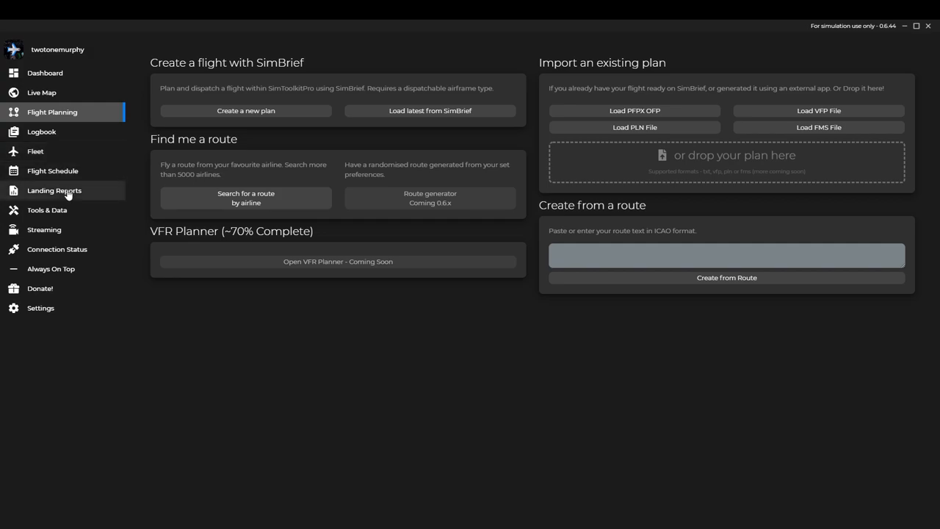
mouse_move(68, 210)
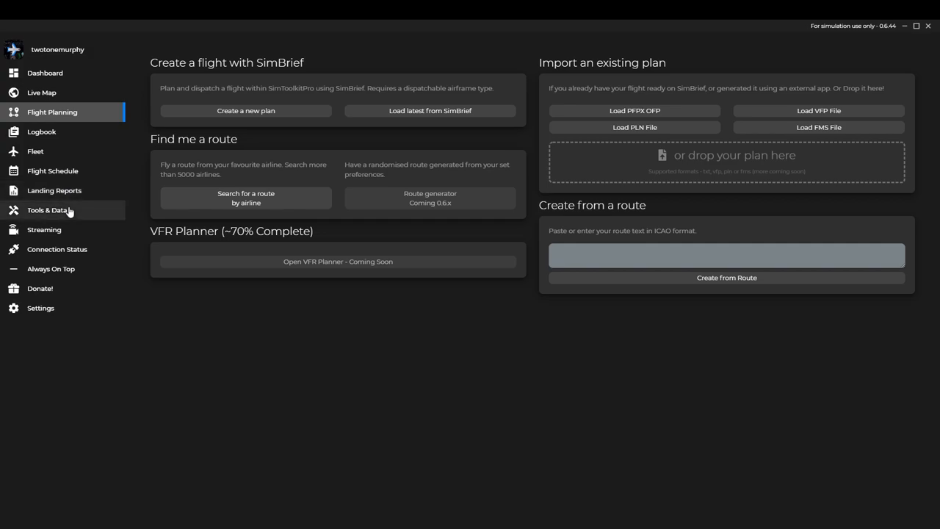
Go to Tools & Data and select the landing Wind Calculator.
left_click(47, 210)
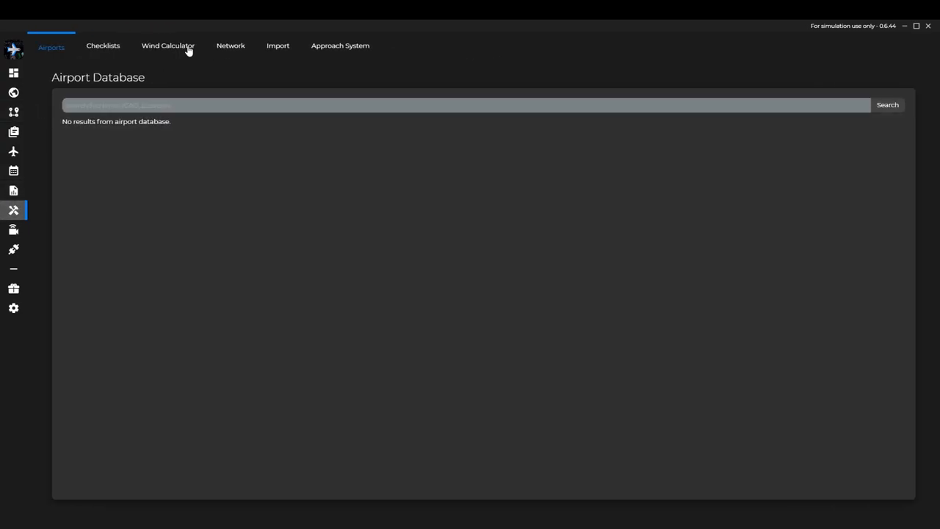
left_click(167, 45)
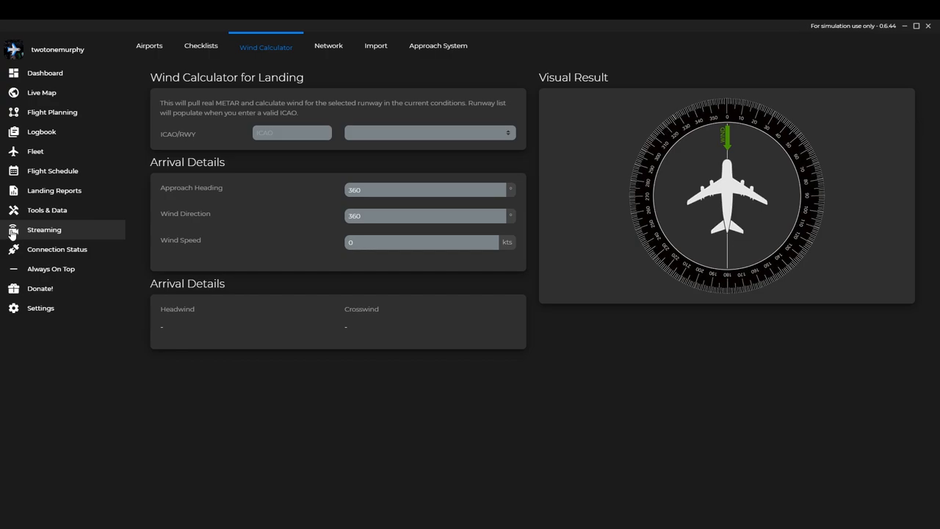
mouse_move(41, 91)
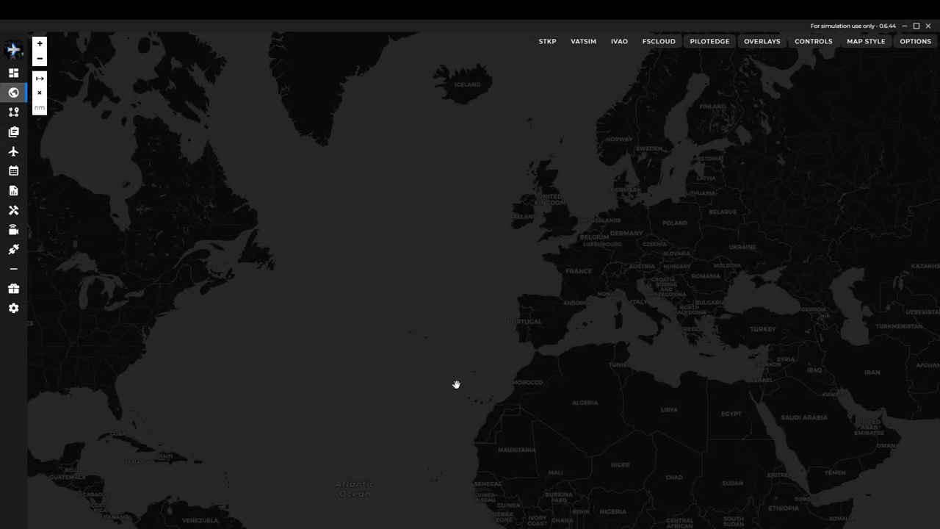
mouse_move(485, 369)
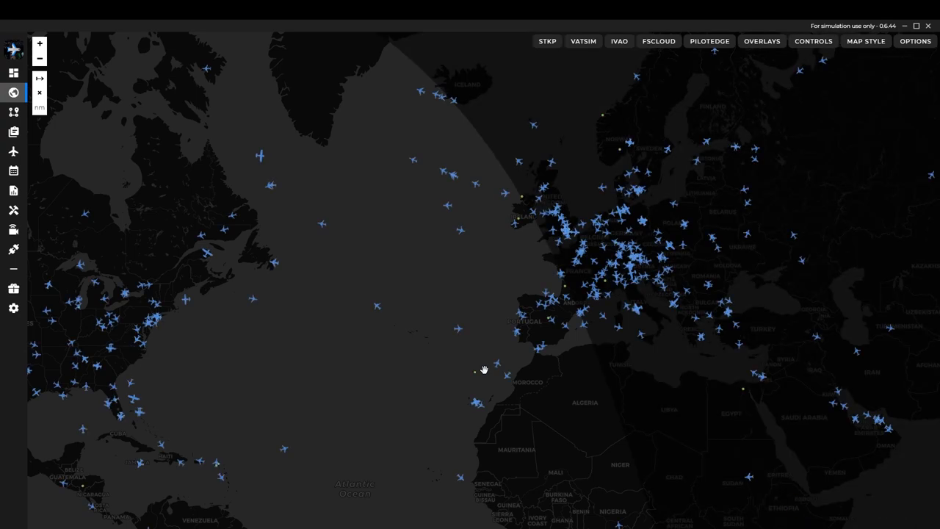
mouse_move(376, 307)
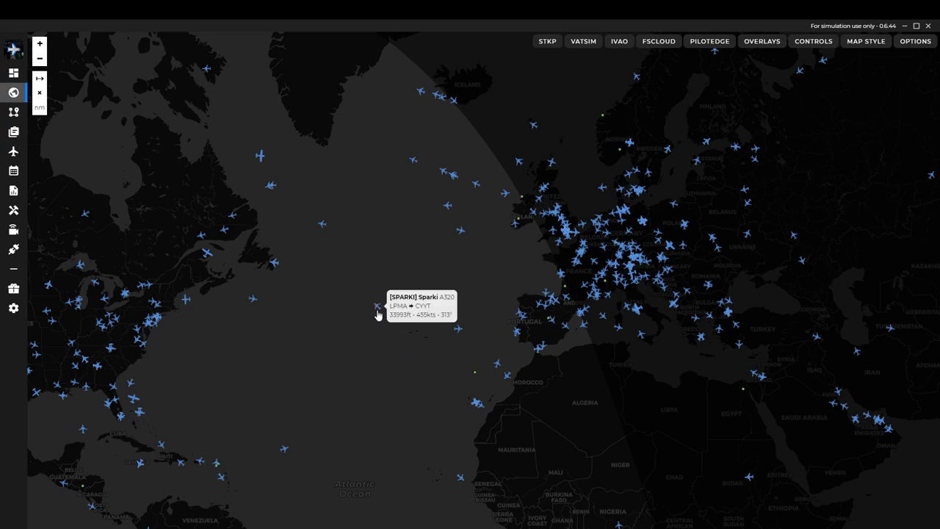
mouse_move(322, 226)
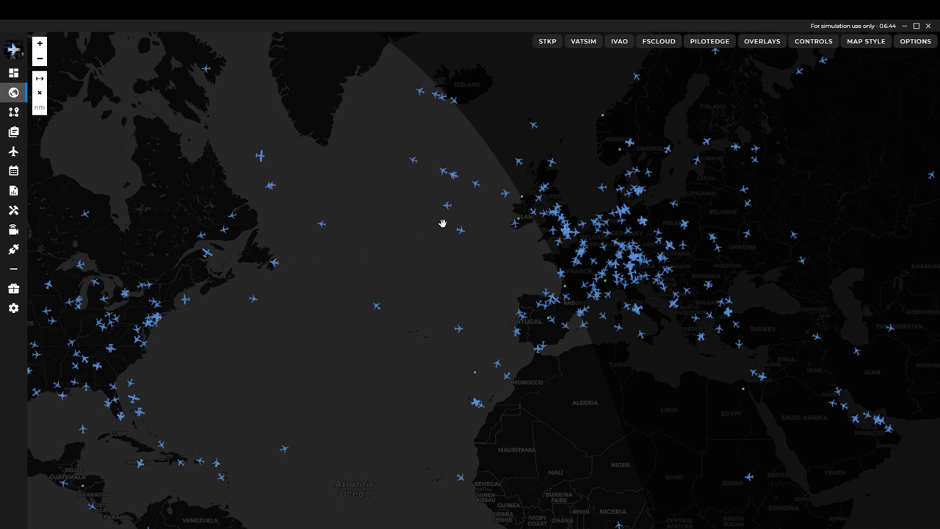
mouse_move(401, 260)
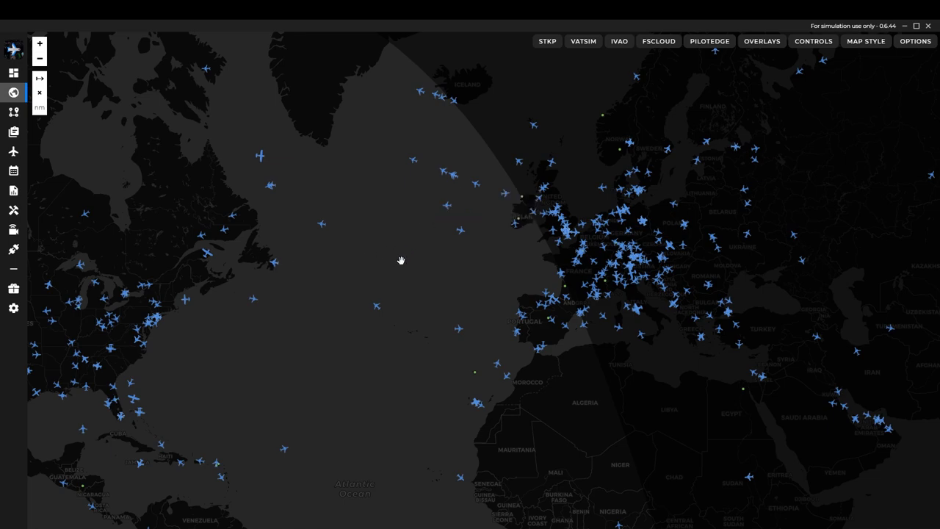